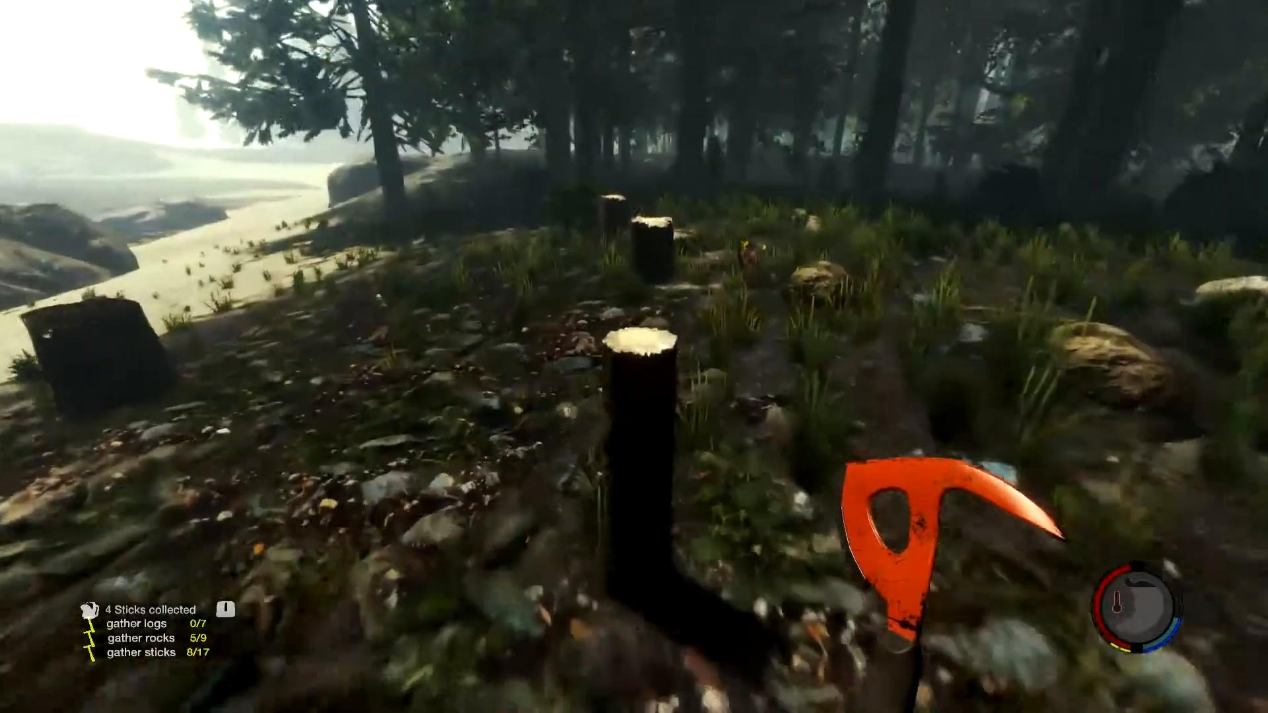
pyautogui.moveTo(634, 357)
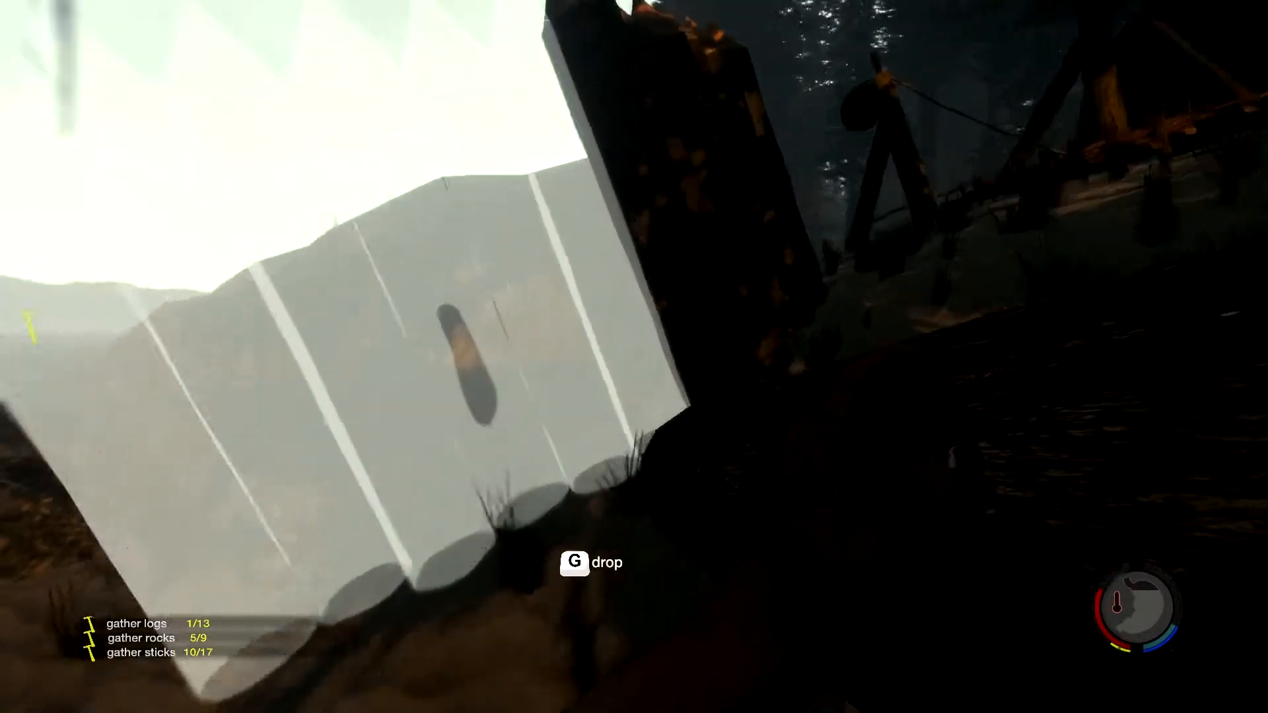
pyautogui.press('g')
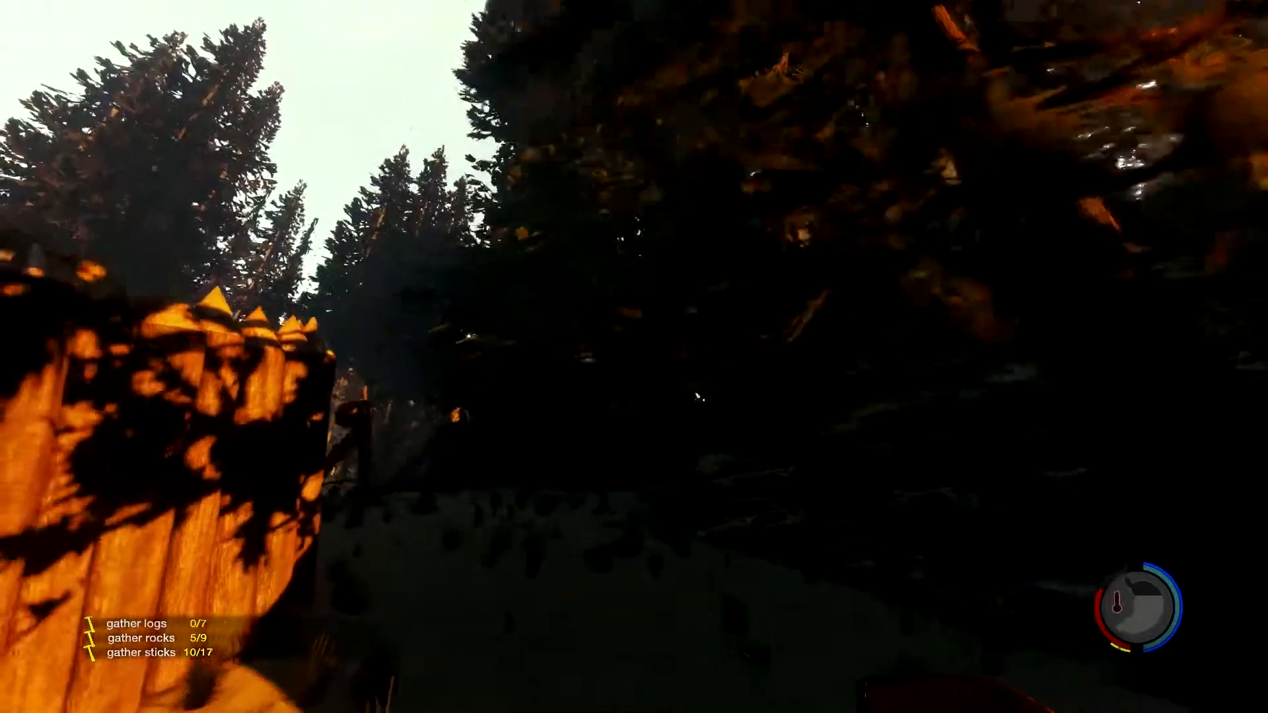
pyautogui.moveTo(634, 356)
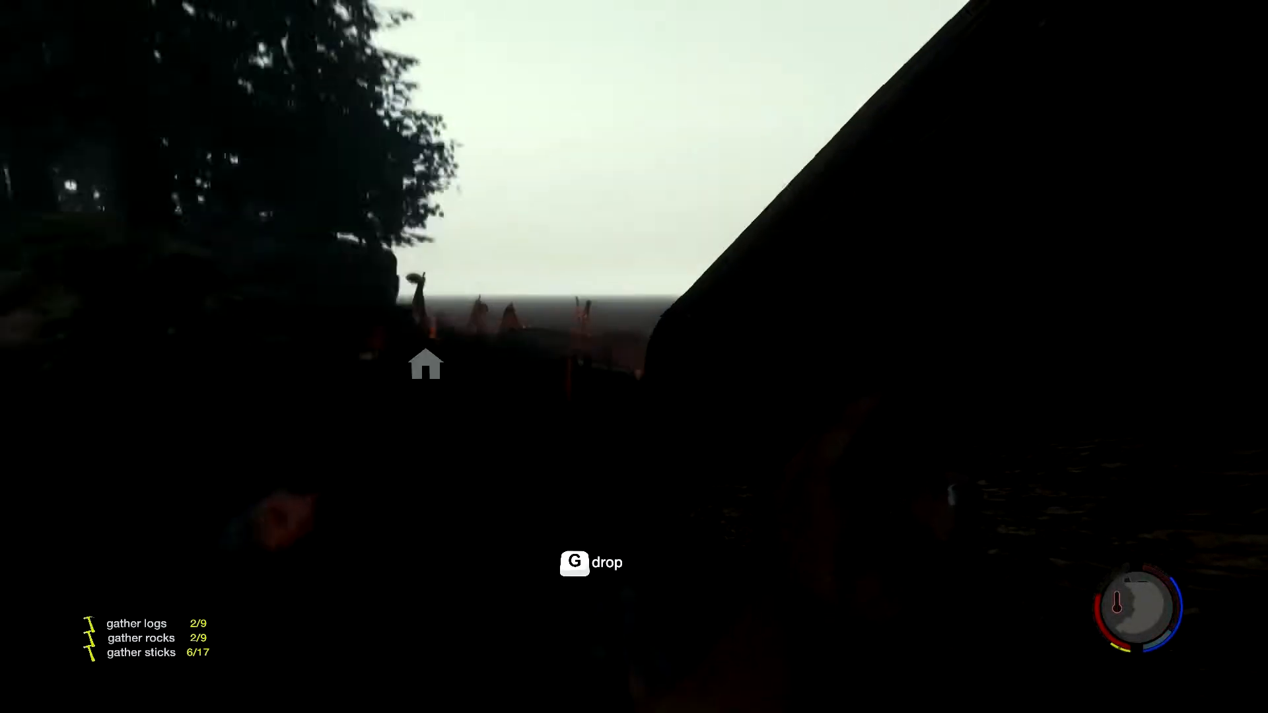
pyautogui.press('g')
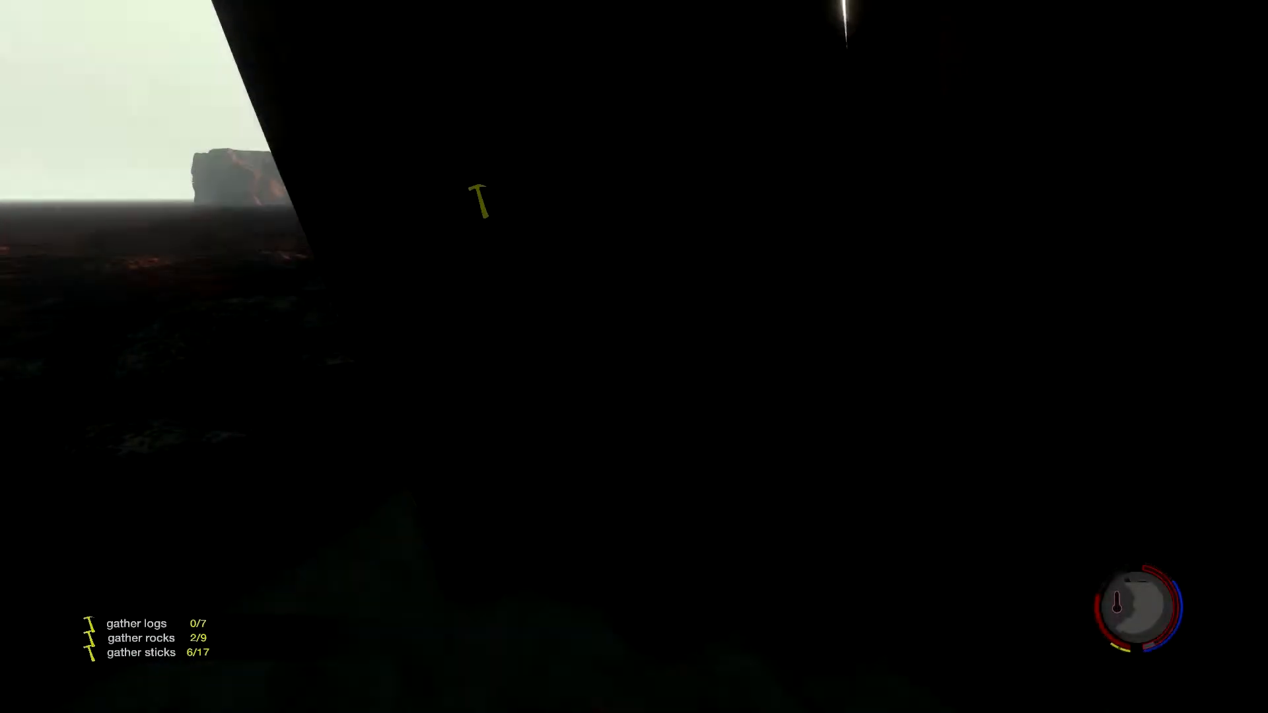